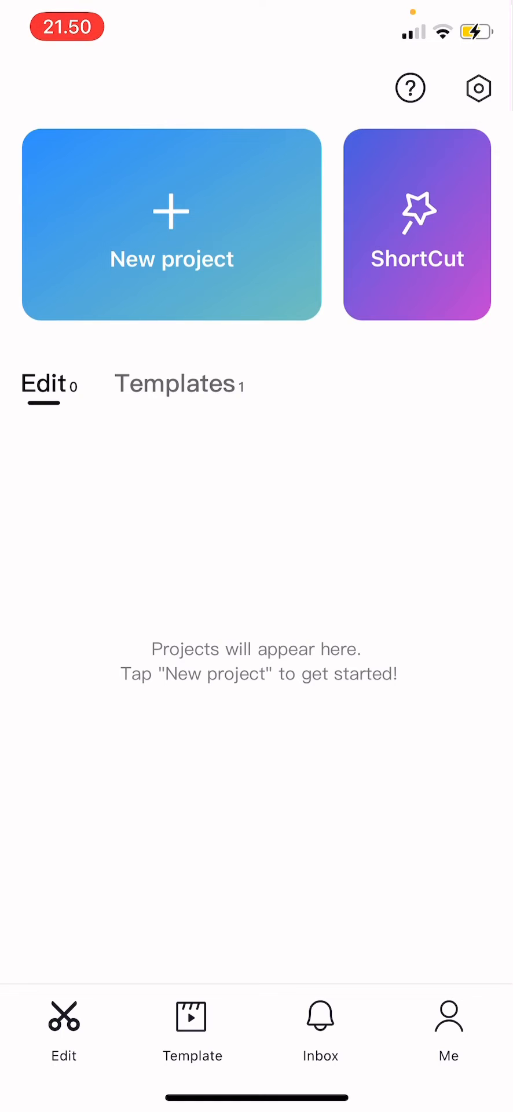
Add the neon rainbow heart stock video from the Animation category to a new project's timeline
click(170, 224)
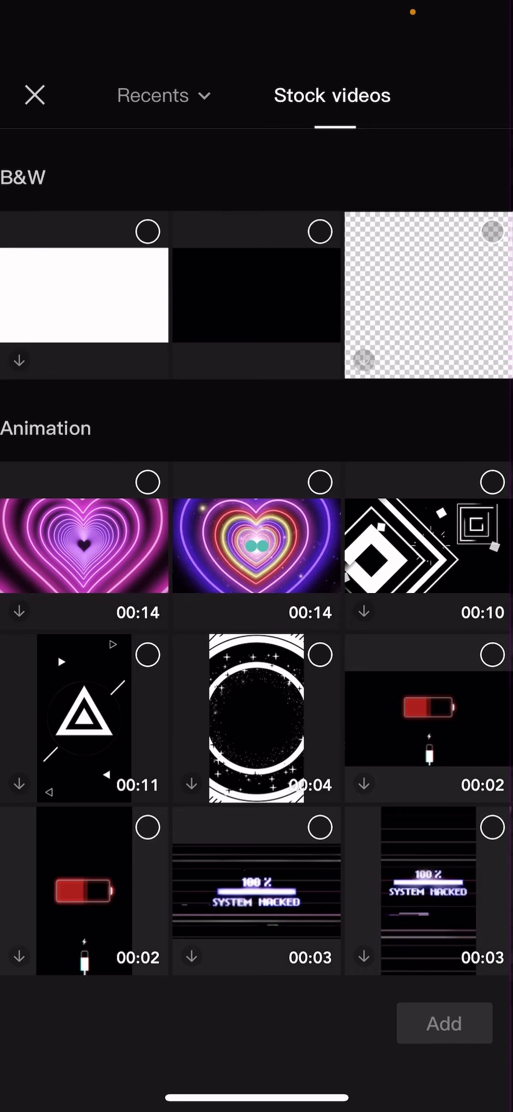
click(256, 546)
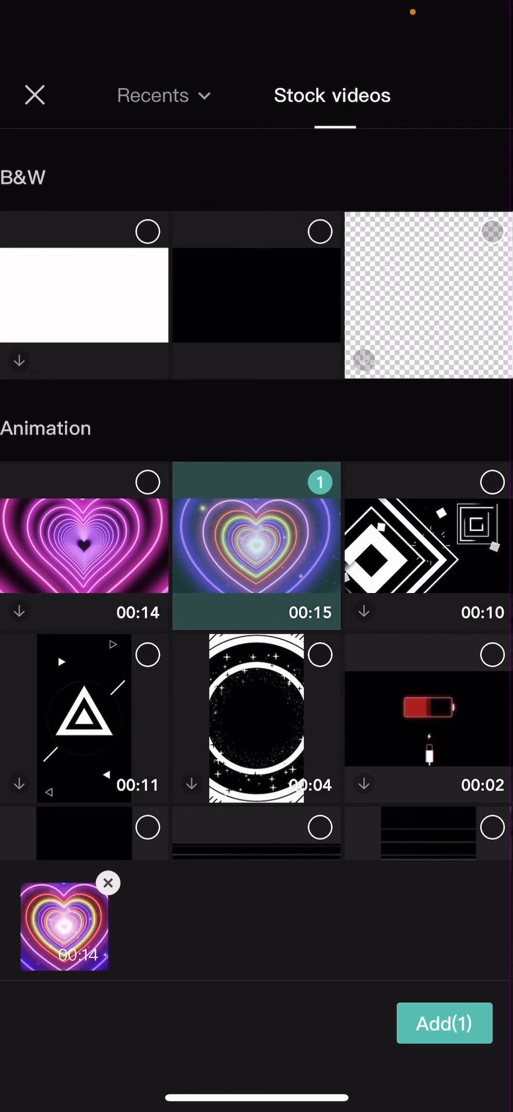
click(444, 1022)
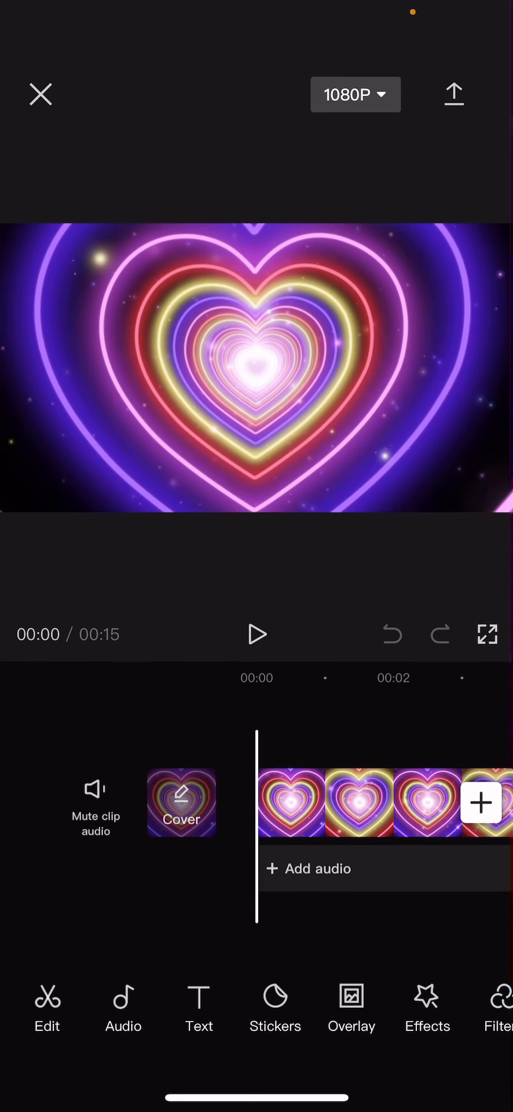